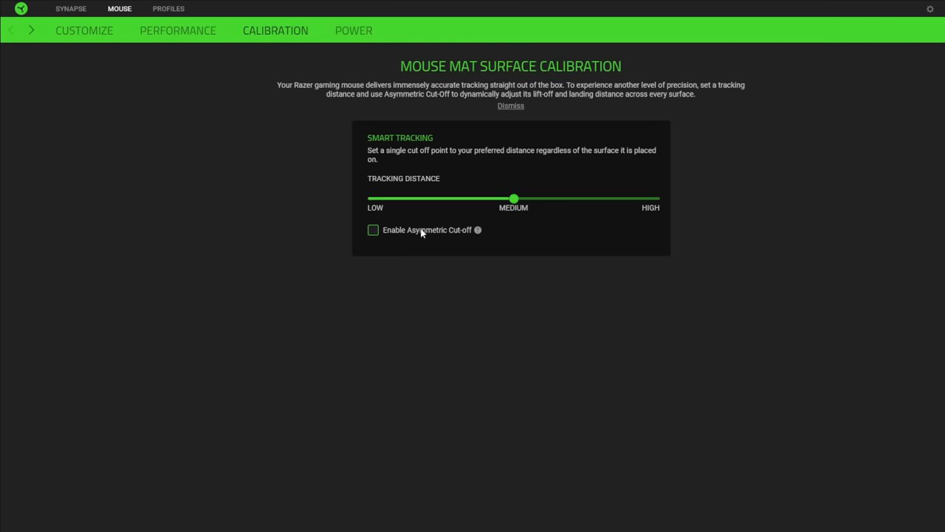
# - Enable Asymmetric Cut-Off and adjust the lift-off and landing distance sliders
pyautogui.click(373, 231)
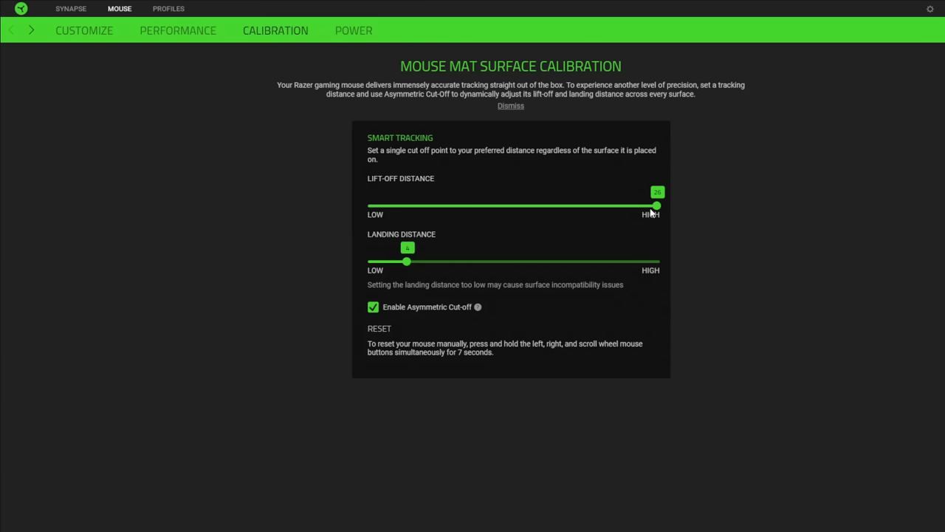
pyautogui.moveTo(656, 205); pyautogui.dragTo(431, 206)
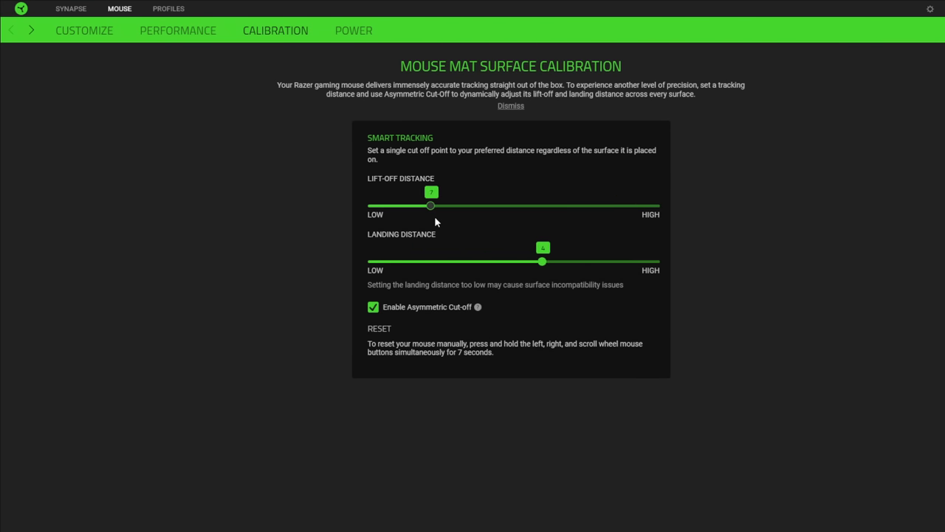
pyautogui.moveTo(431, 206); pyautogui.dragTo(573, 205)
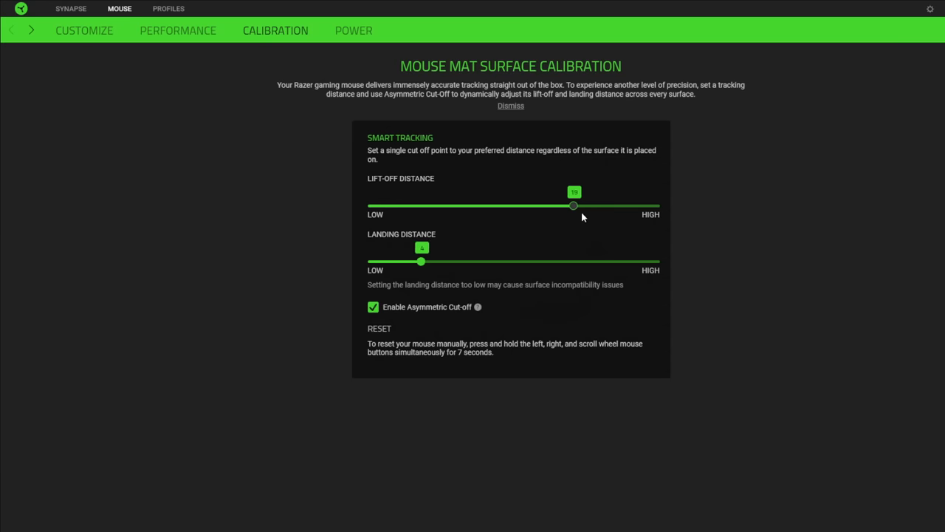
pyautogui.moveTo(421, 261); pyautogui.dragTo(657, 263)
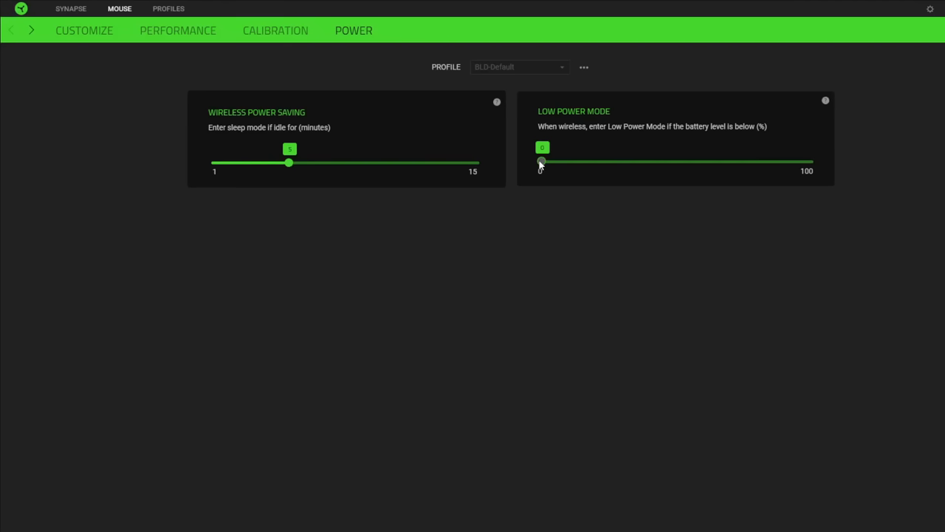
# - Raise the Low Power Mode battery threshold to roughly 30%
pyautogui.moveTo(541, 161); pyautogui.dragTo(622, 161)
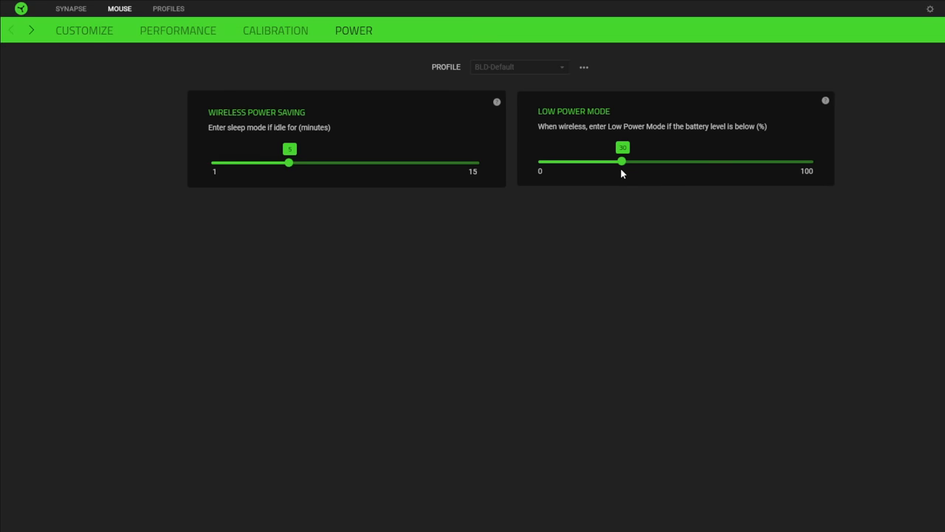
pyautogui.moveTo(686, 104)
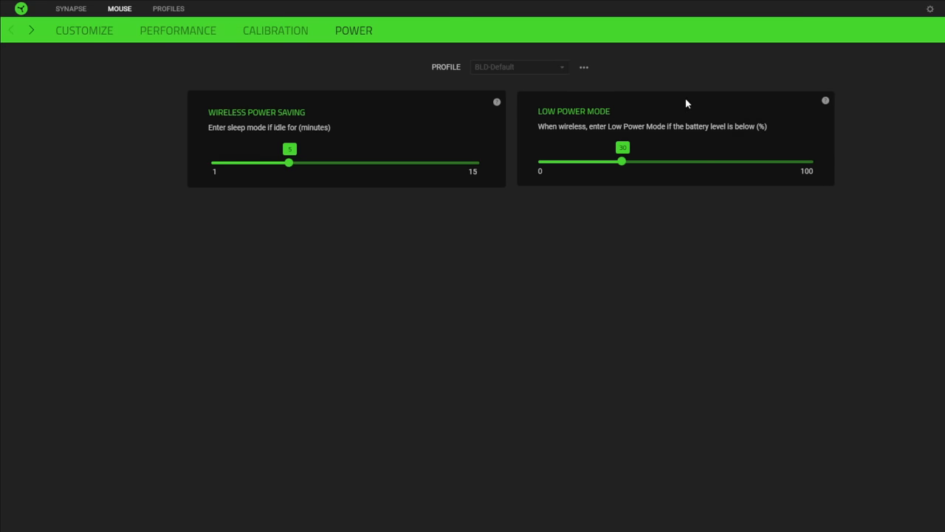
pyautogui.moveTo(824, 100)
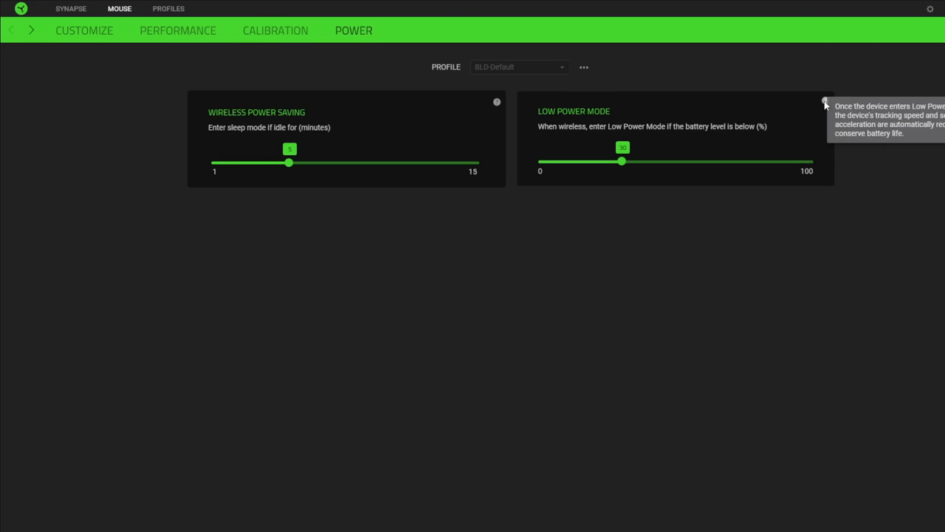
pyautogui.moveTo(781, 123)
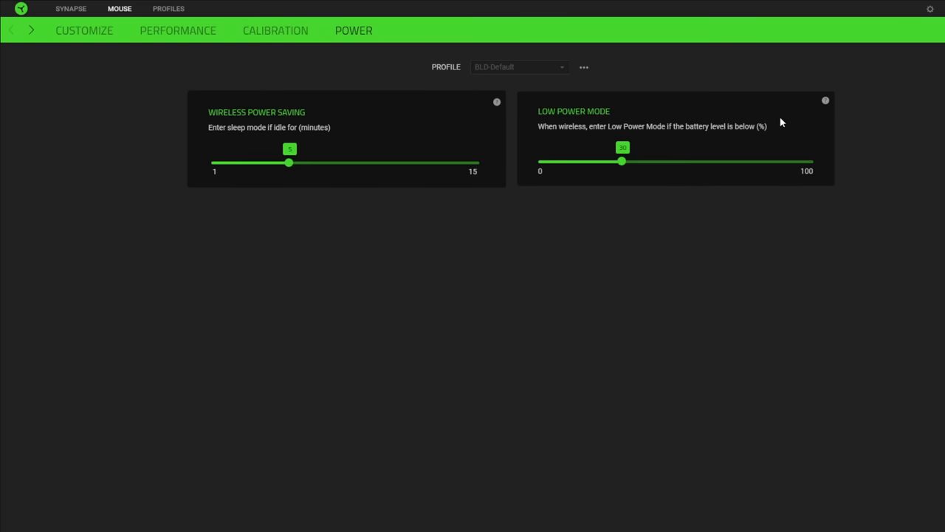
pyautogui.moveTo(621, 173)
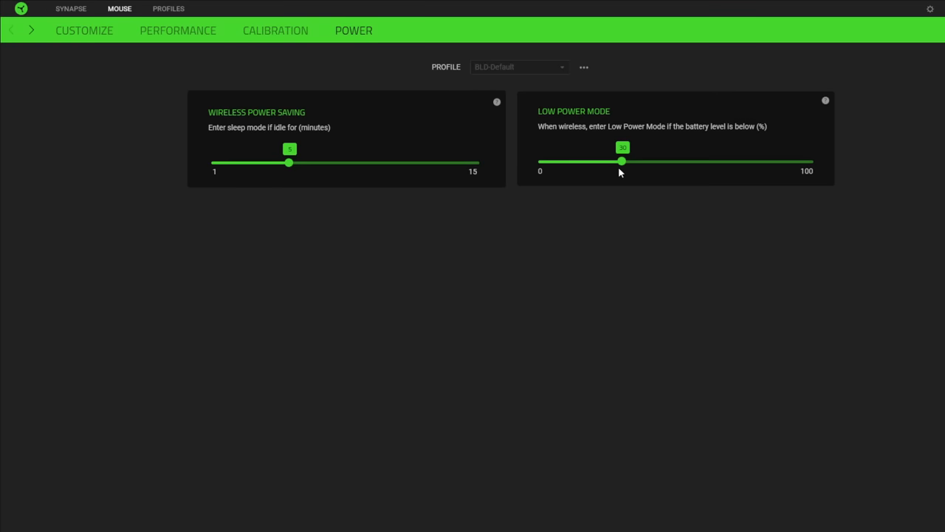
# - Lower the Low Power Mode battery threshold back to 0%
pyautogui.moveTo(620, 161); pyautogui.dragTo(541, 161)
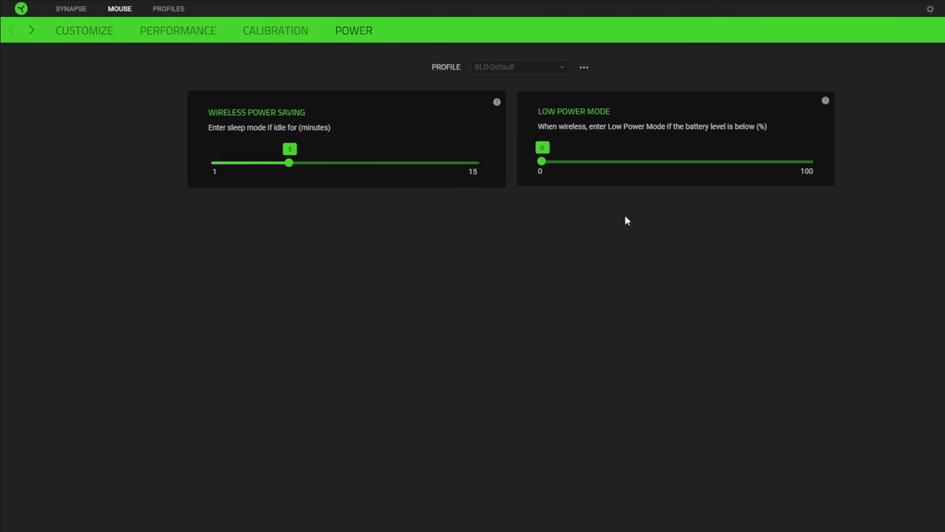
pyautogui.moveTo(487, 132)
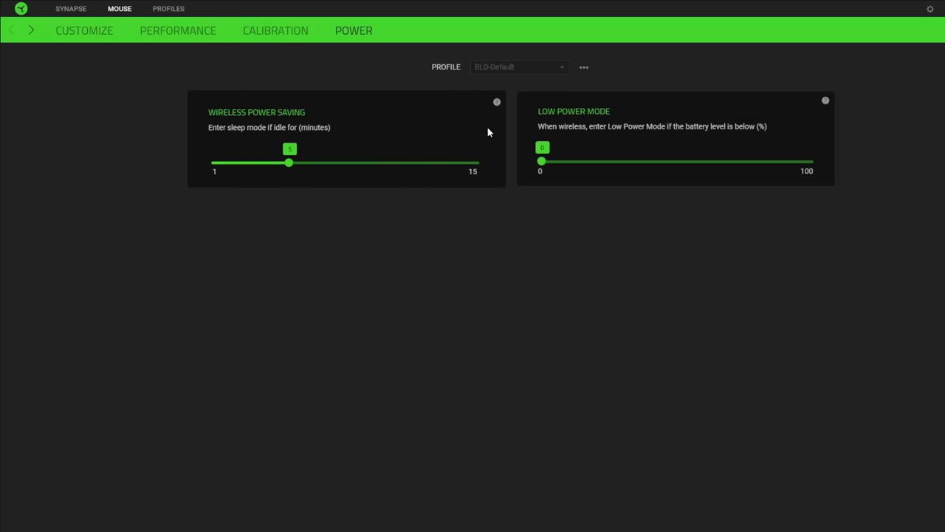
pyautogui.moveTo(579, 101)
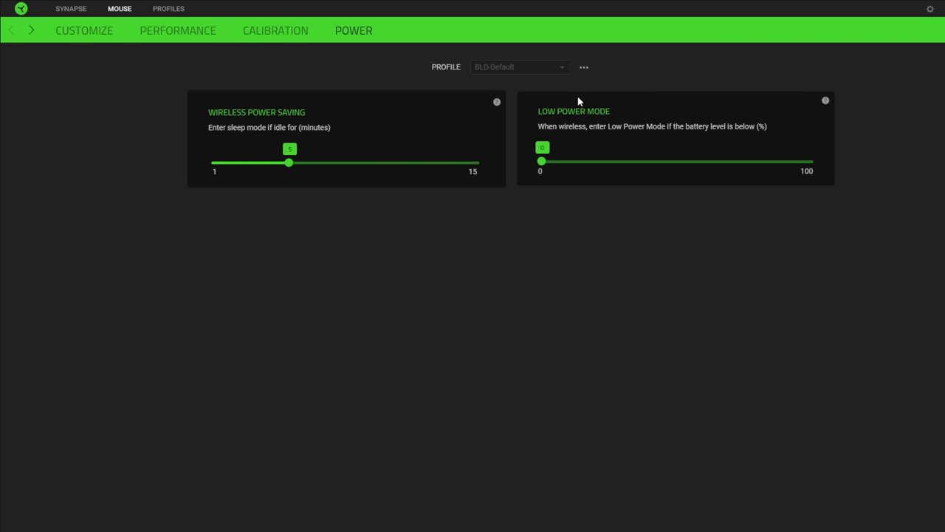
pyautogui.moveTo(824, 101)
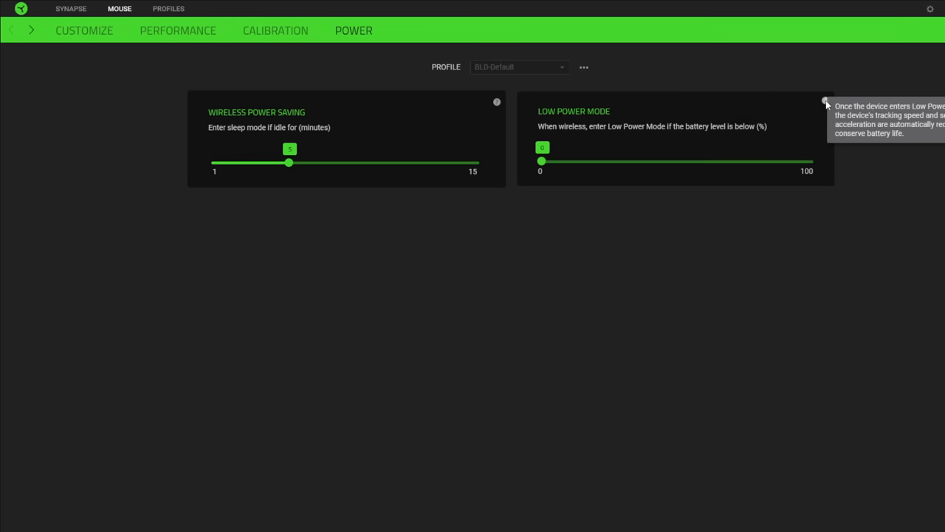
pyautogui.moveTo(834, 104)
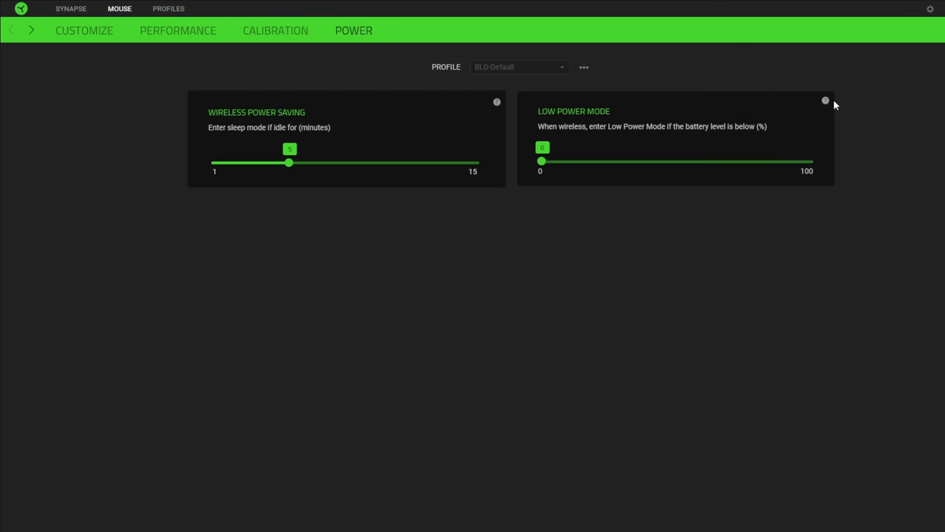
pyautogui.moveTo(825, 101)
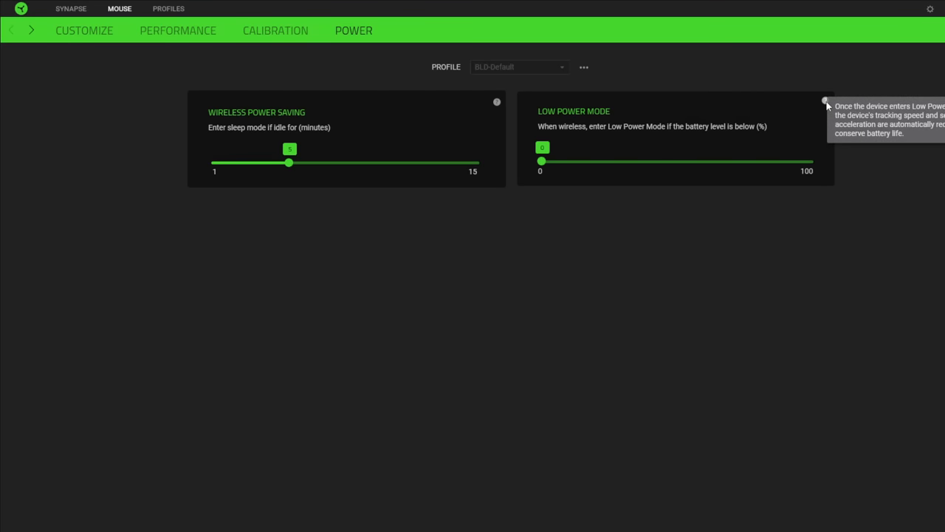